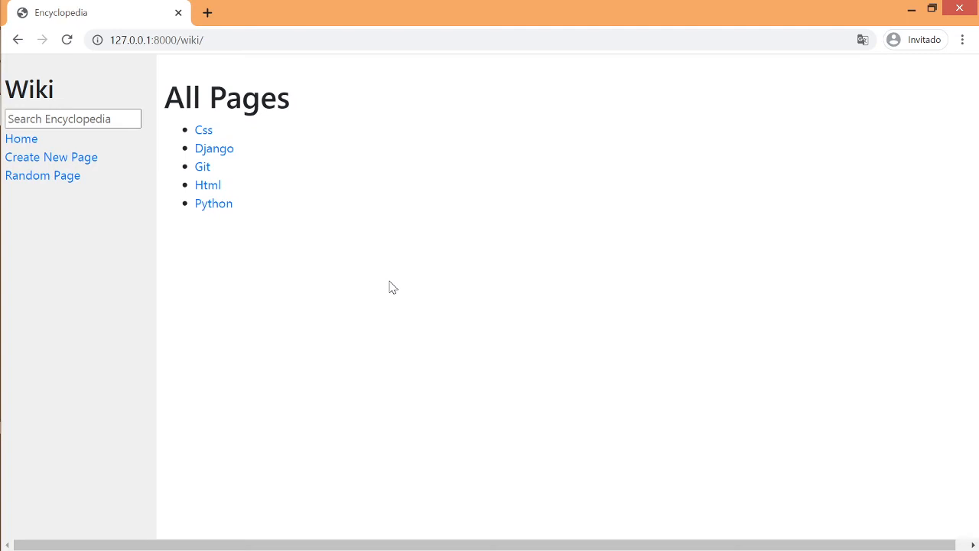
mouse_move(345, 102)
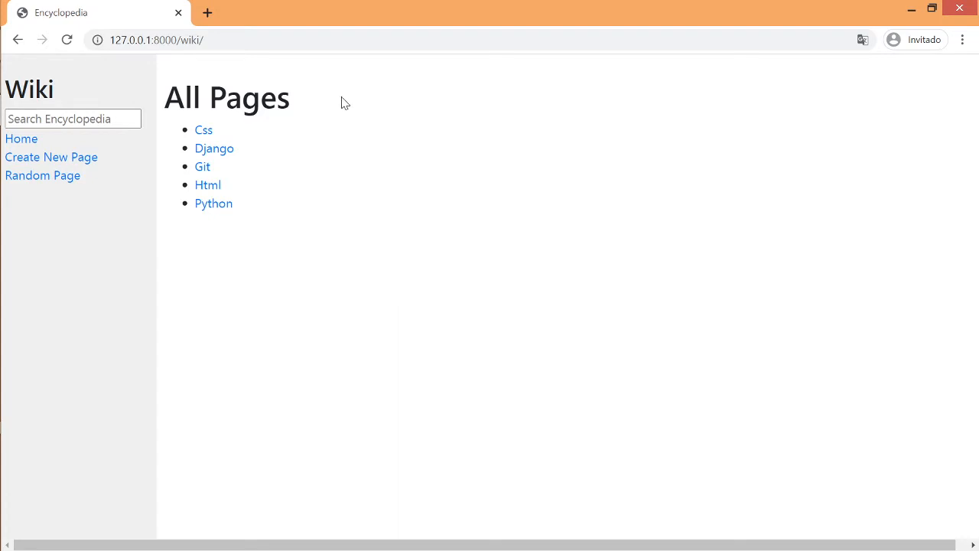
mouse_move(274, 364)
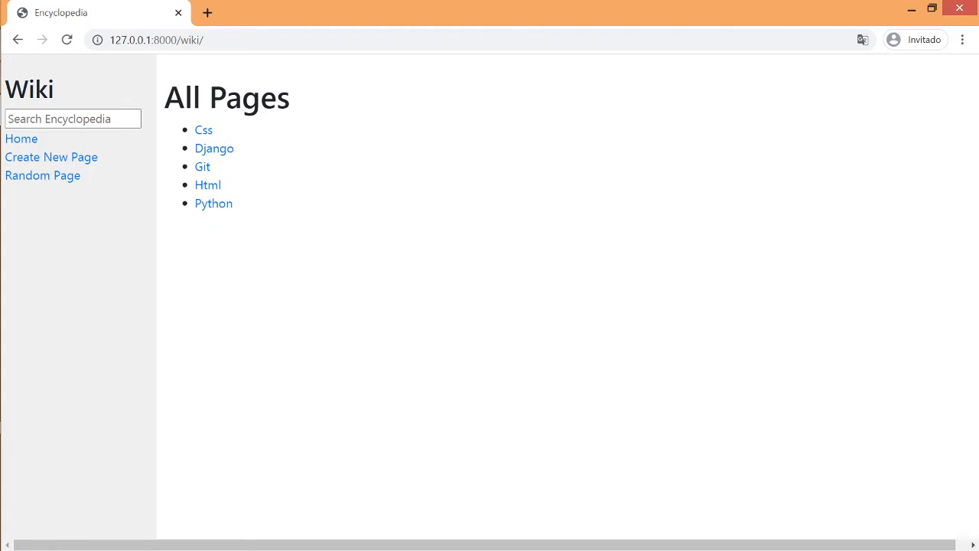
mouse_move(256, 299)
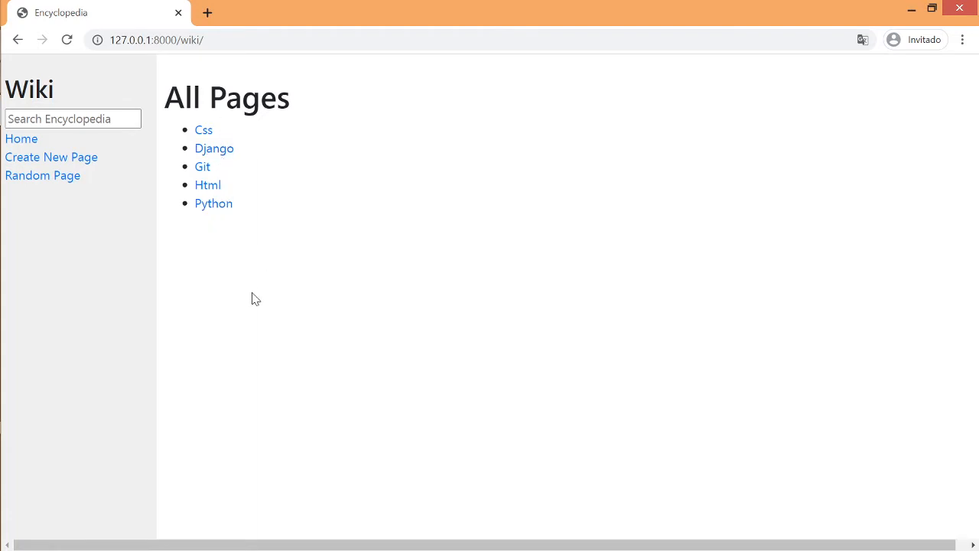
mouse_move(207, 184)
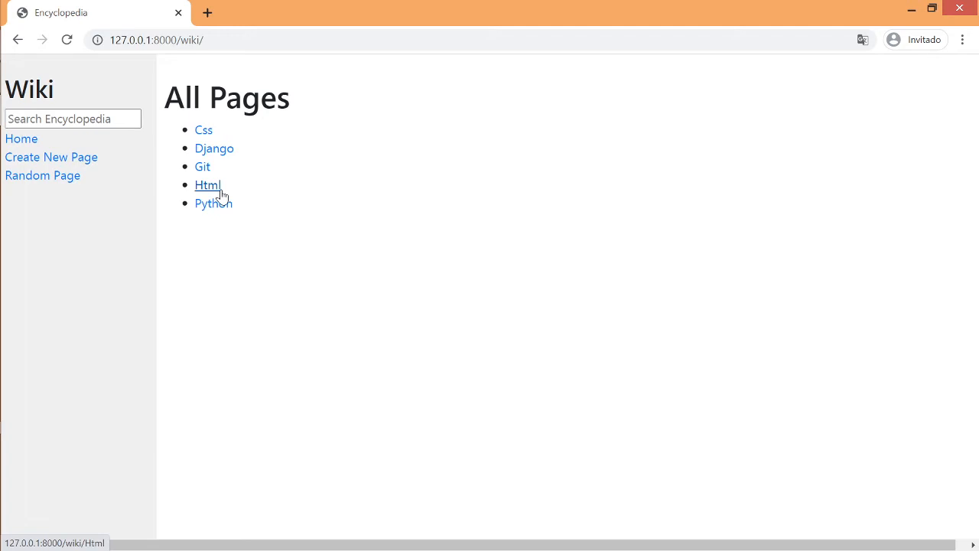
- Open the Html entry from the All Pages list
left_click(207, 185)
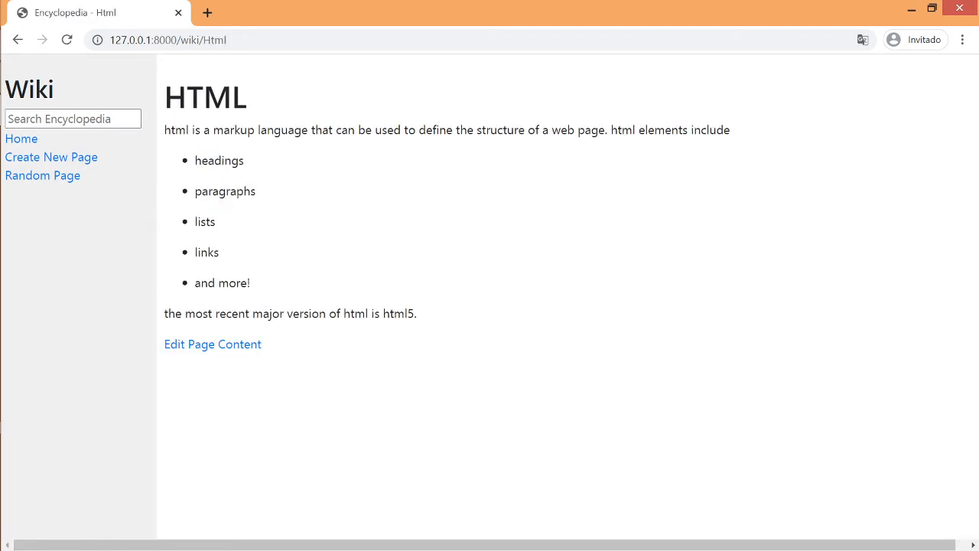
- Return to All Pages and reach the Python entry directly at /wiki/python
left_click(21, 138)
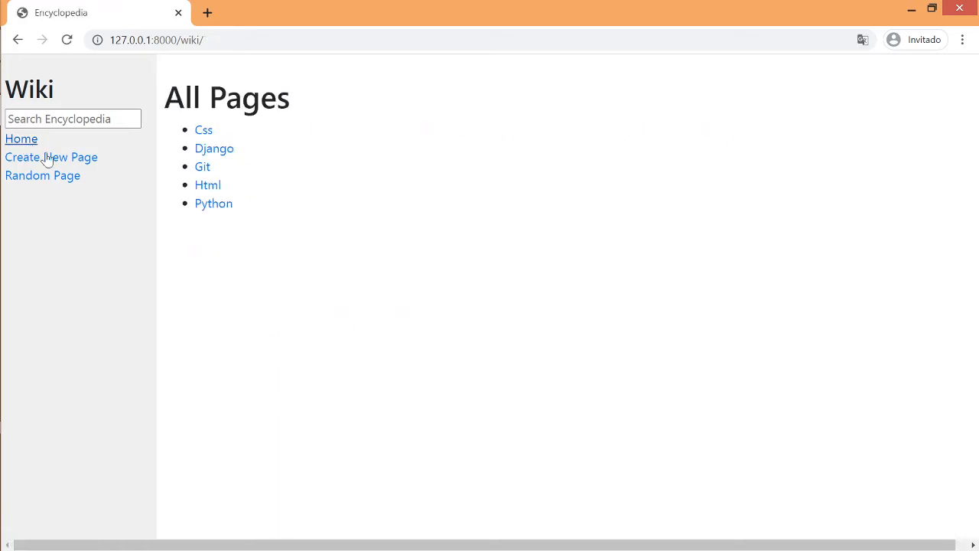
mouse_move(236, 55)
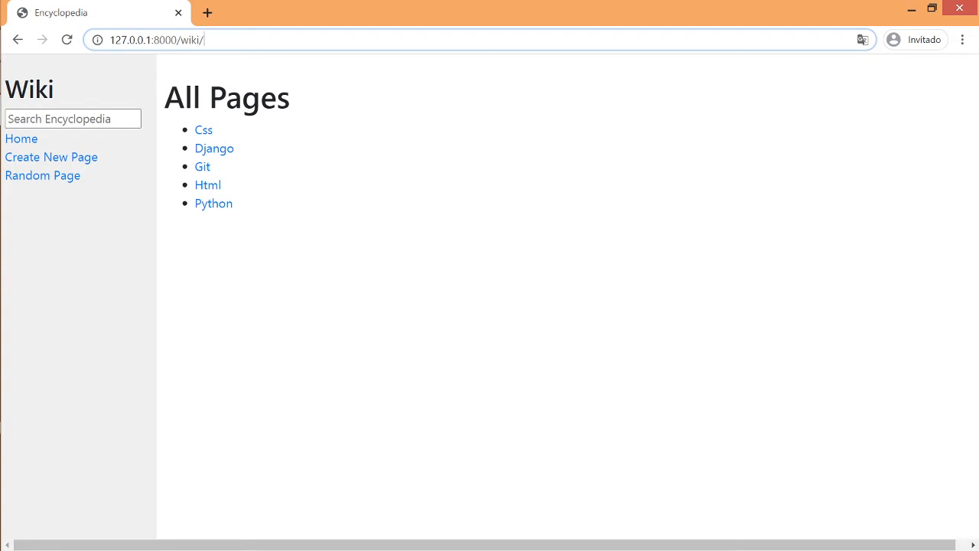
left_click(213, 202)
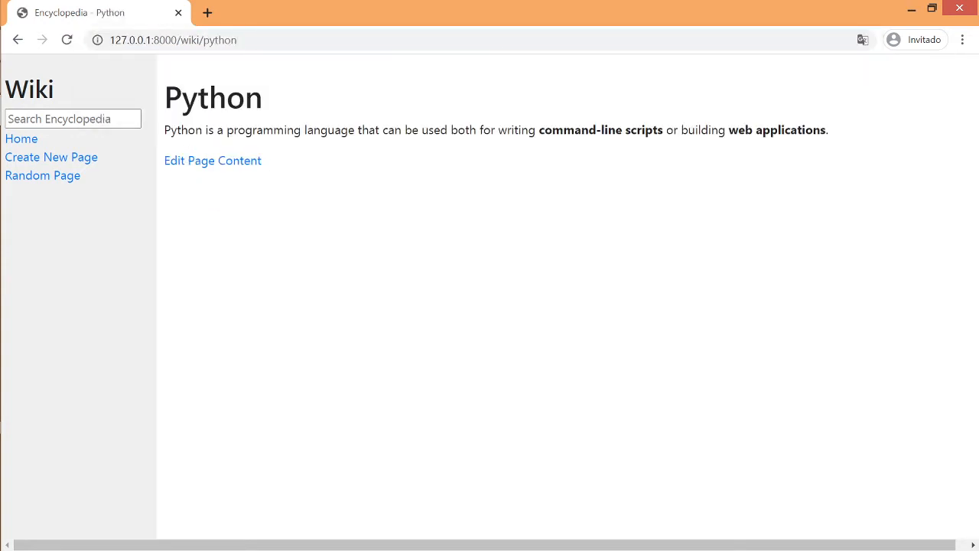
mouse_move(281, 243)
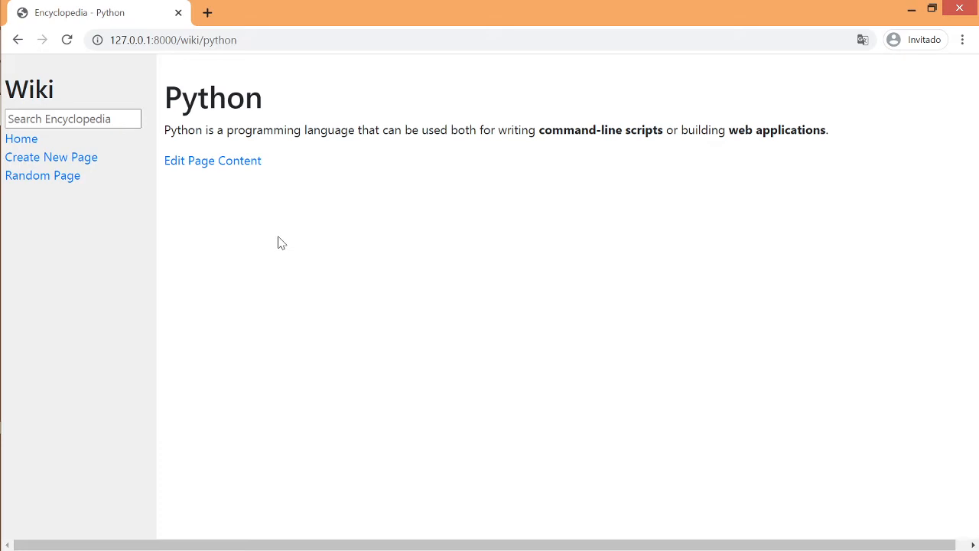
mouse_move(289, 244)
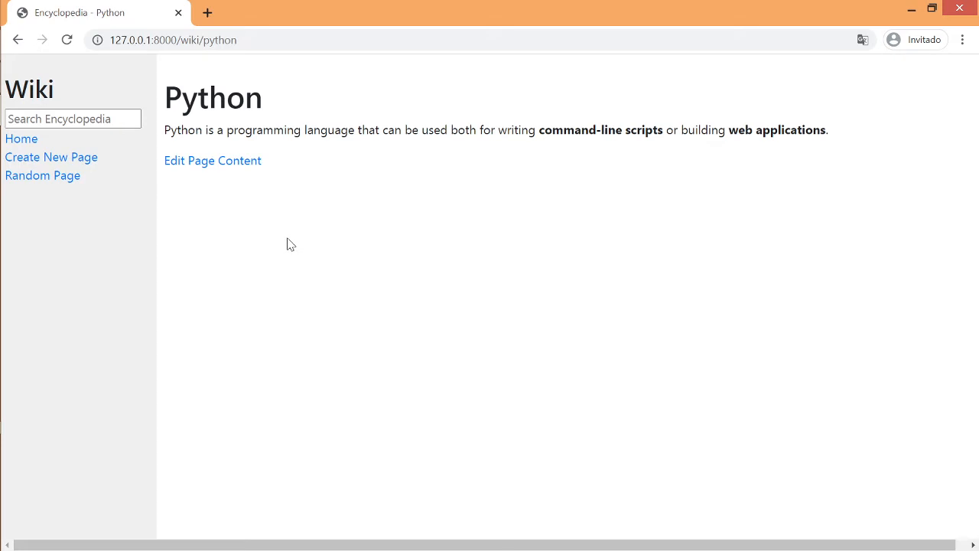
mouse_move(247, 36)
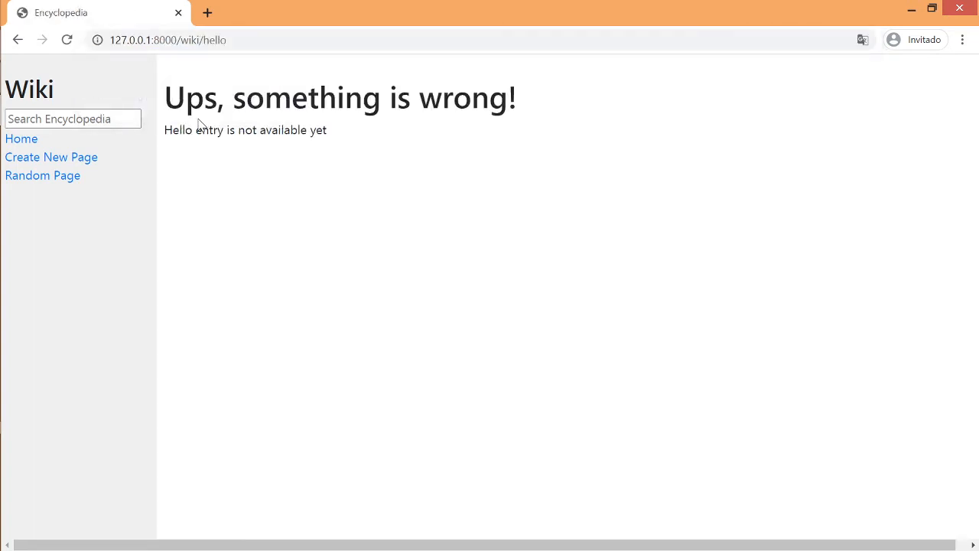
mouse_move(462, 233)
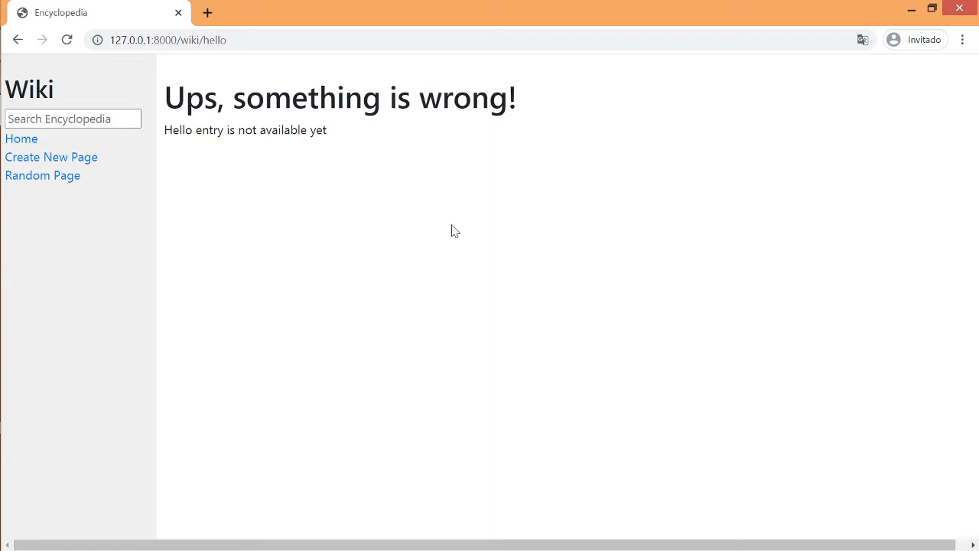
mouse_move(408, 227)
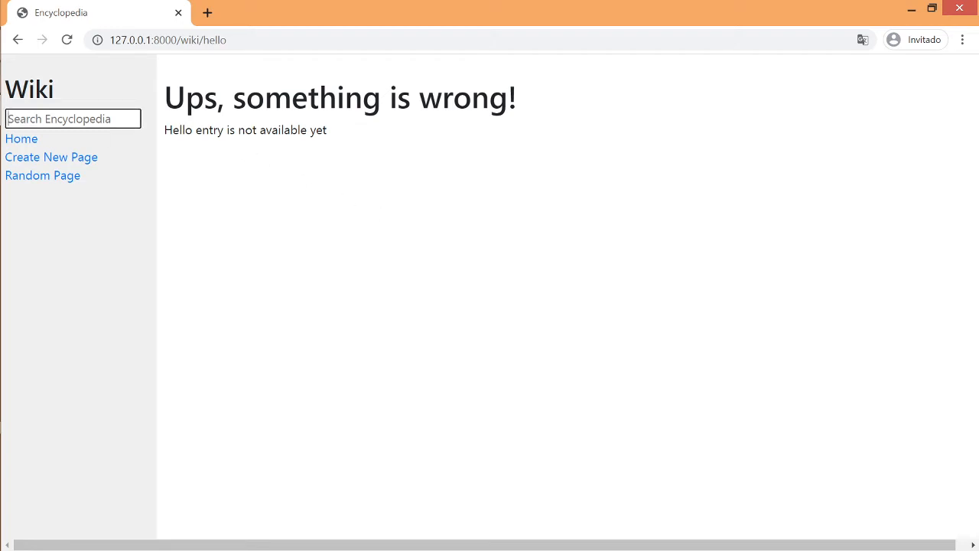
- Search 'git' to open Git, search 'py' to open suggested Python, then return Home
type("git")
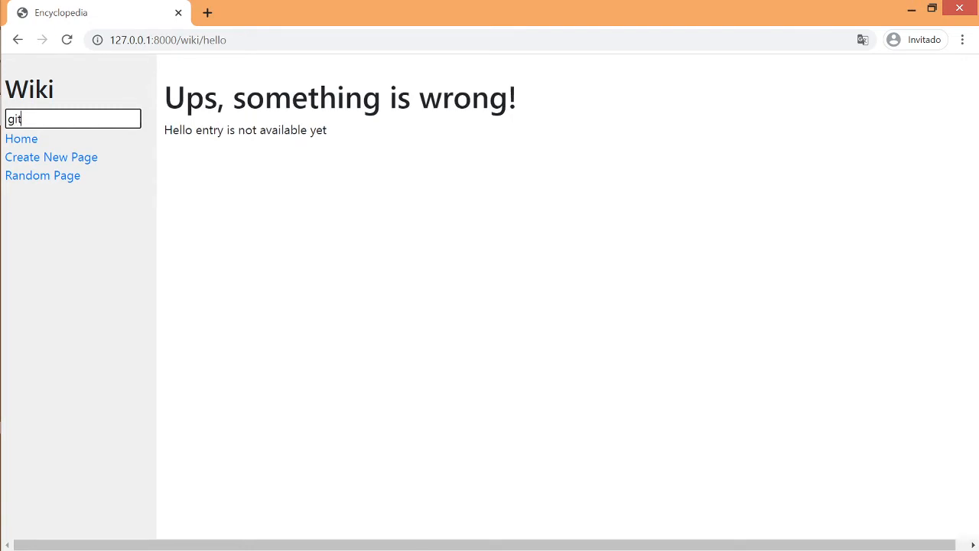
key("Return")
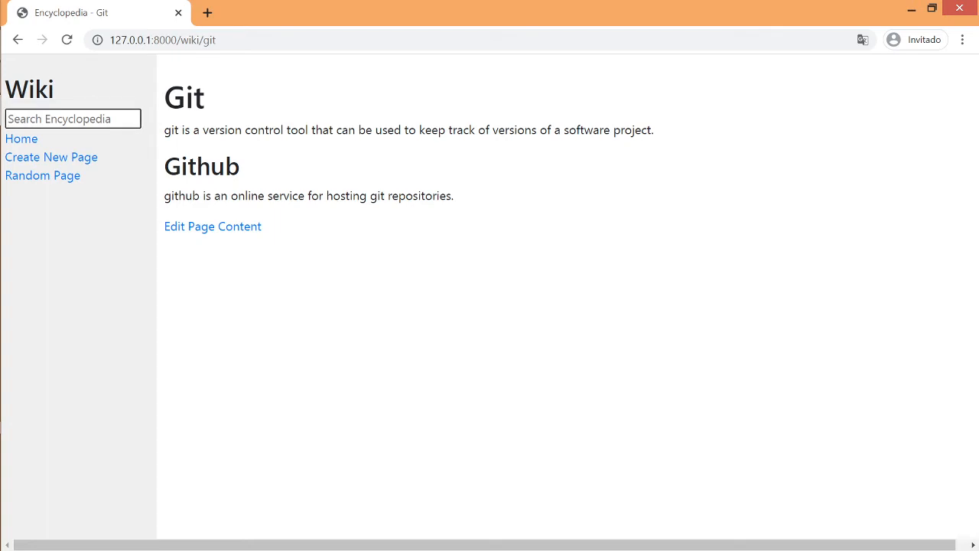
type("py")
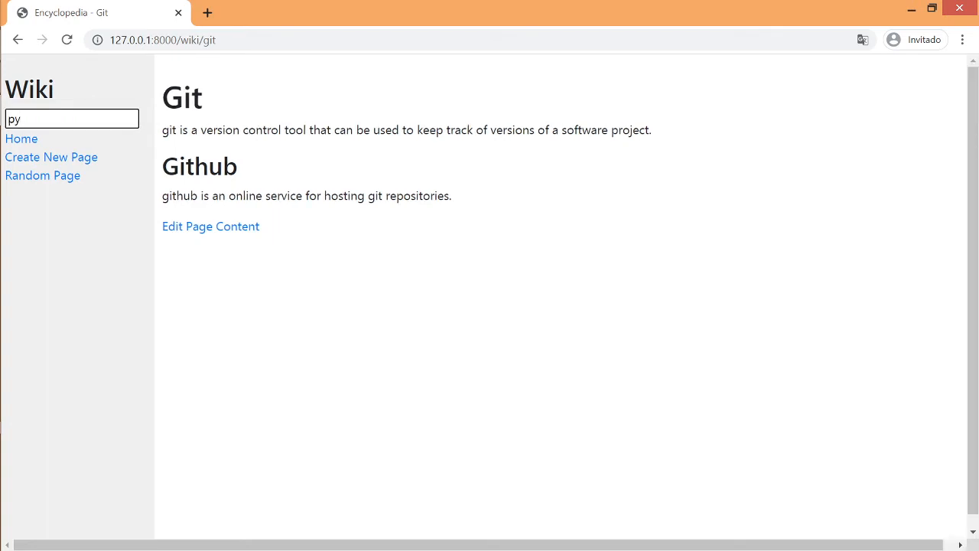
key("Return")
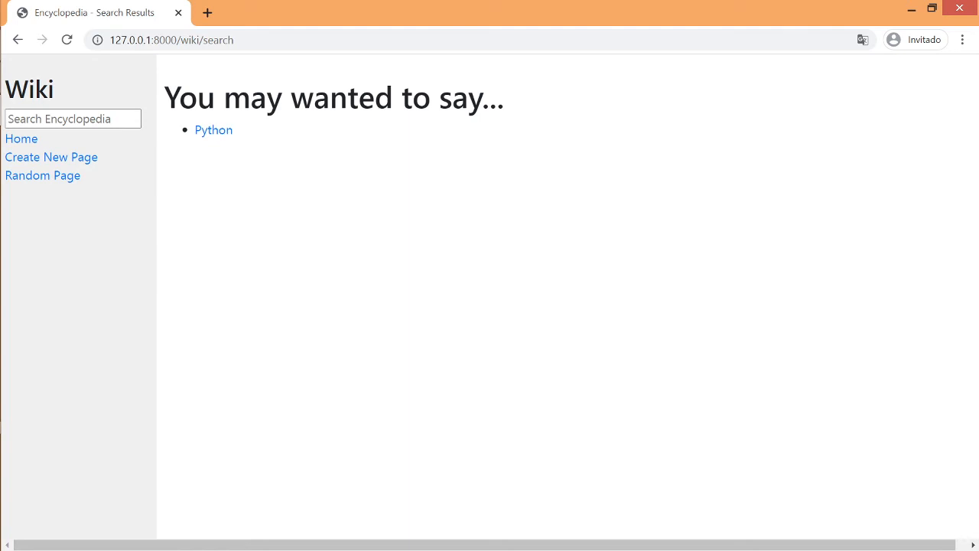
mouse_move(213, 130)
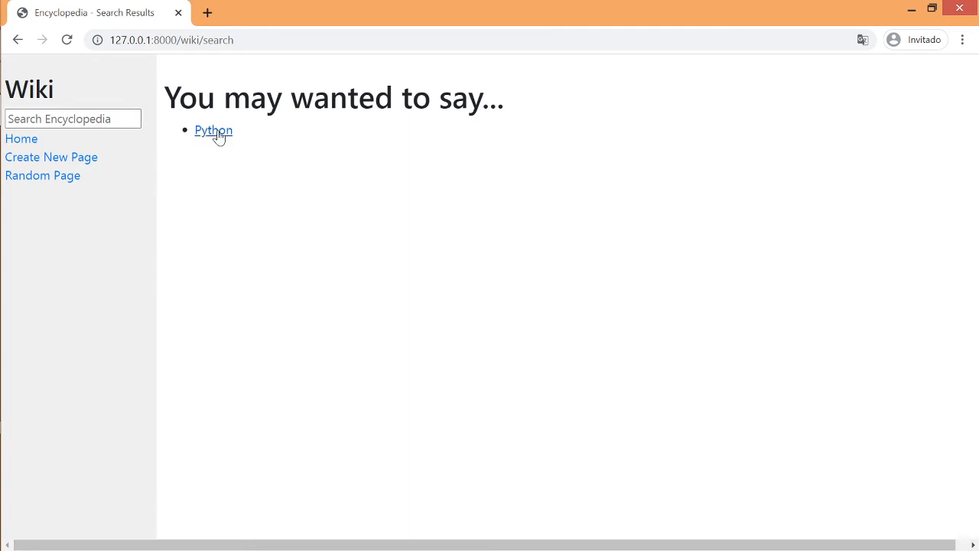
left_click(213, 130)
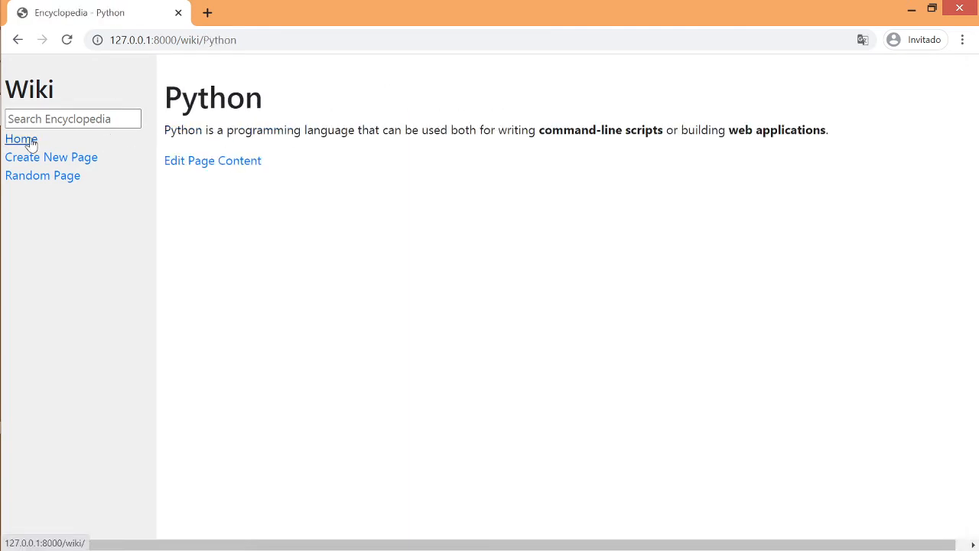
left_click(21, 139)
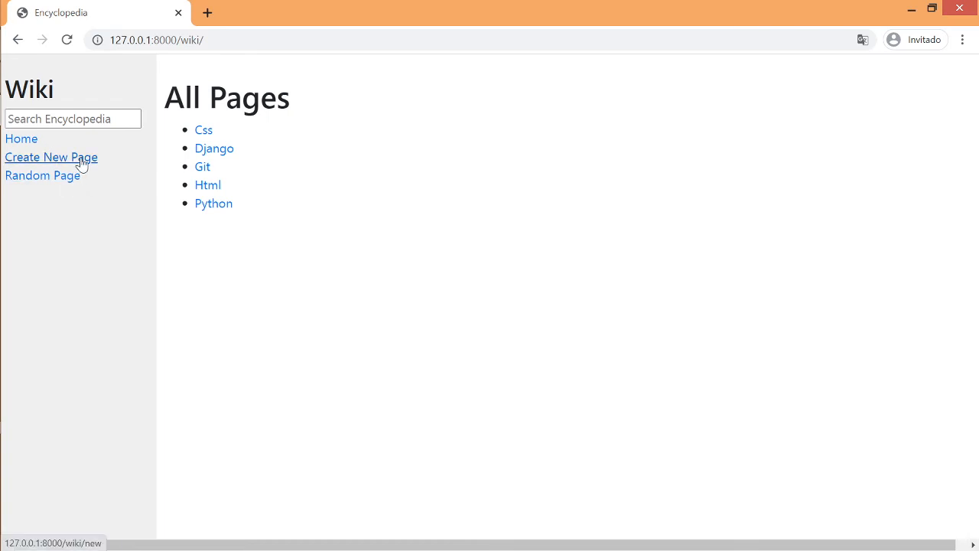
- Create a wiki page titled 'New' with body 'content' and save it
left_click(50, 157)
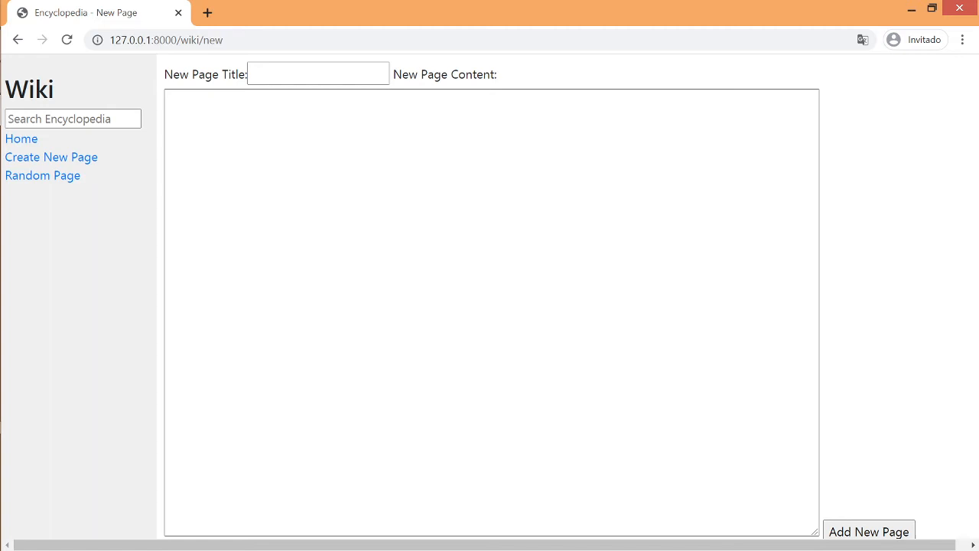
left_click(318, 73)
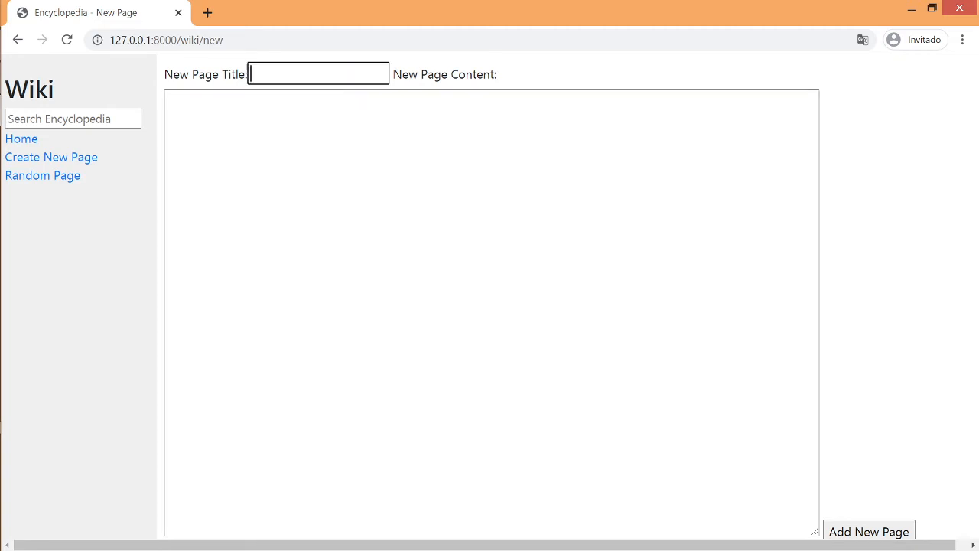
type("New")
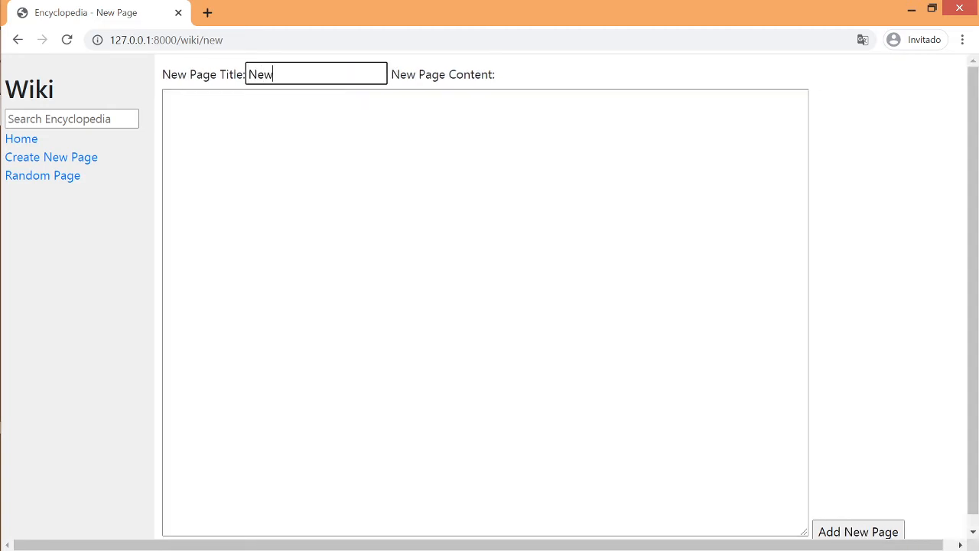
type("conten")
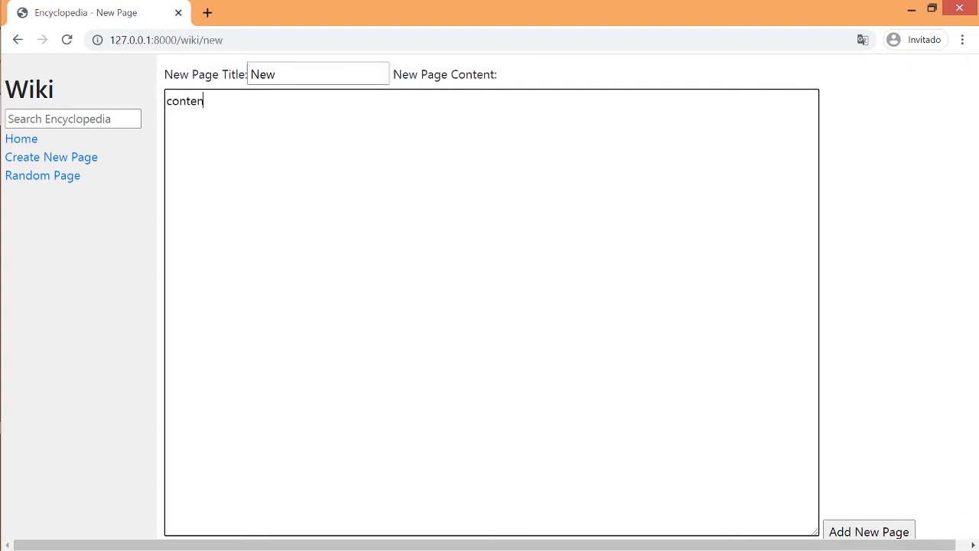
left_click(858, 532)
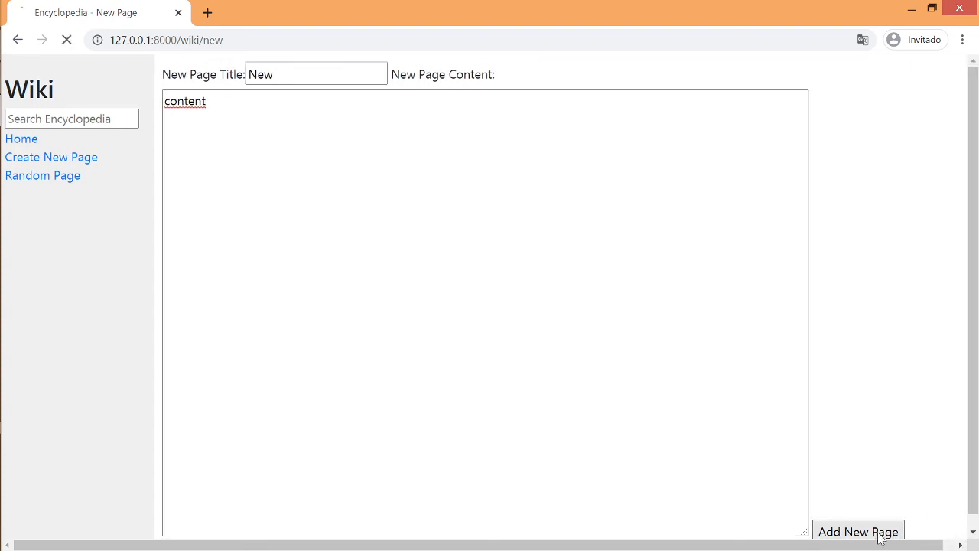
left_click(858, 532)
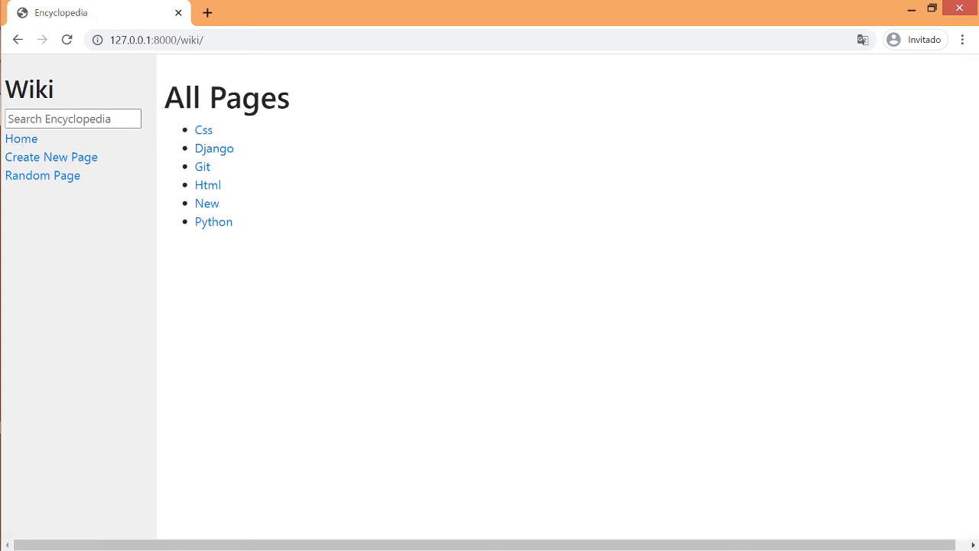
mouse_move(235, 207)
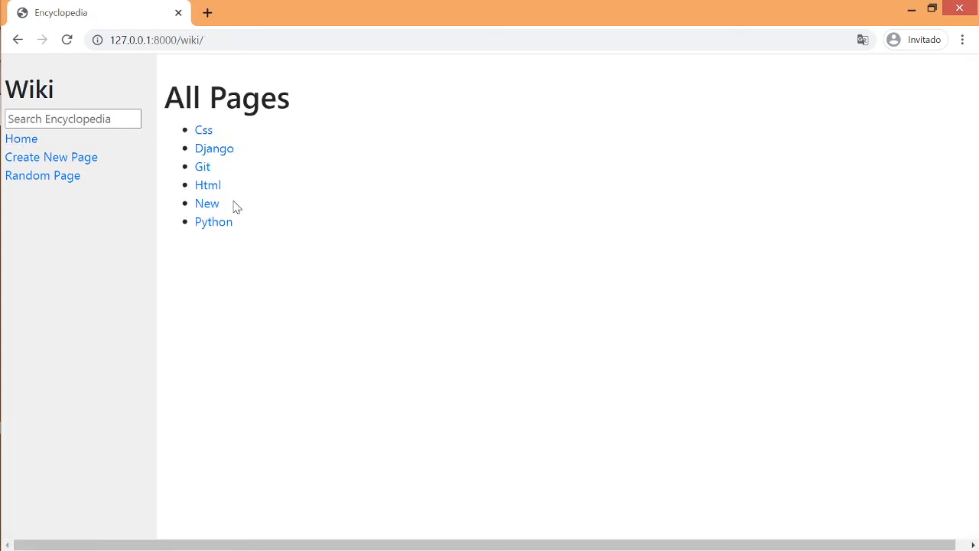
mouse_move(296, 296)
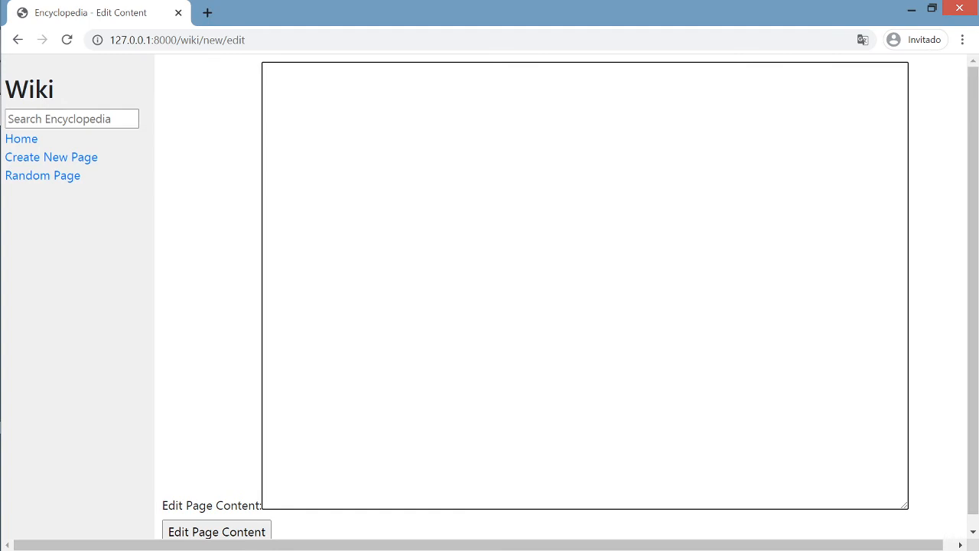
- Edit the New page so its text reads 'more content!' and save
type("more content")
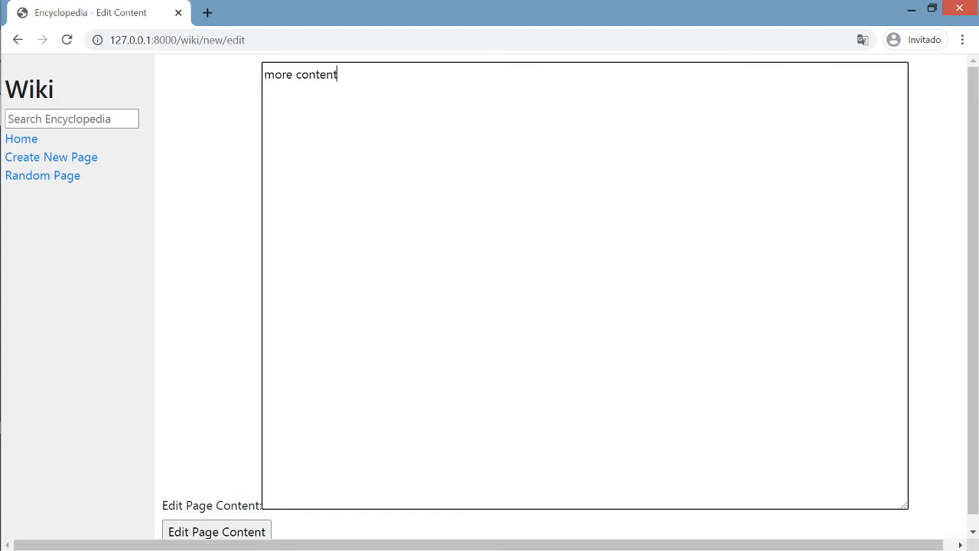
left_click(51, 156)
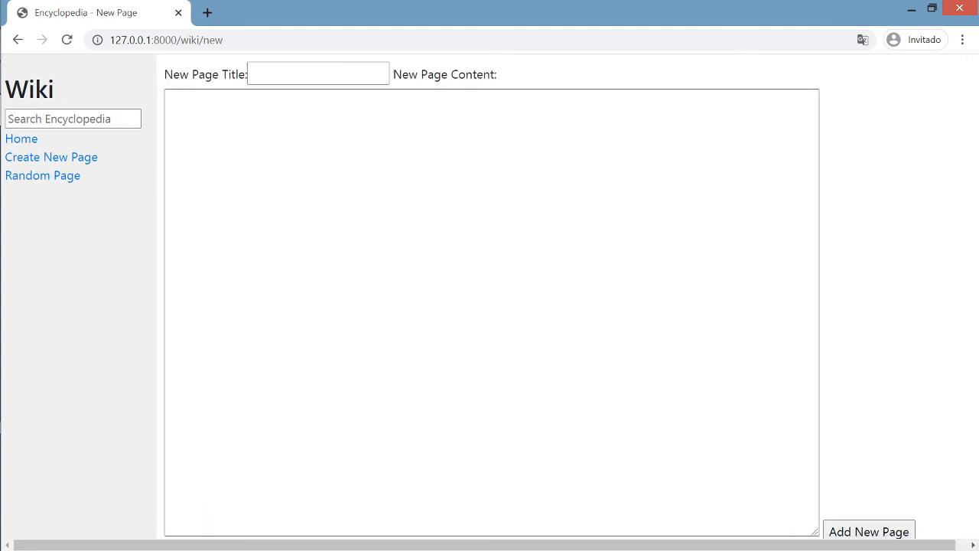
mouse_move(22, 139)
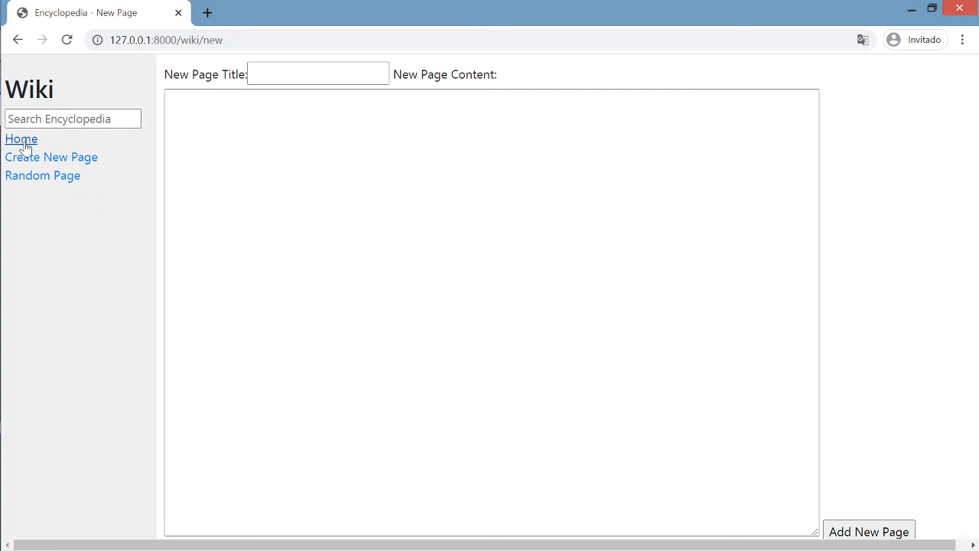
left_click(868, 530)
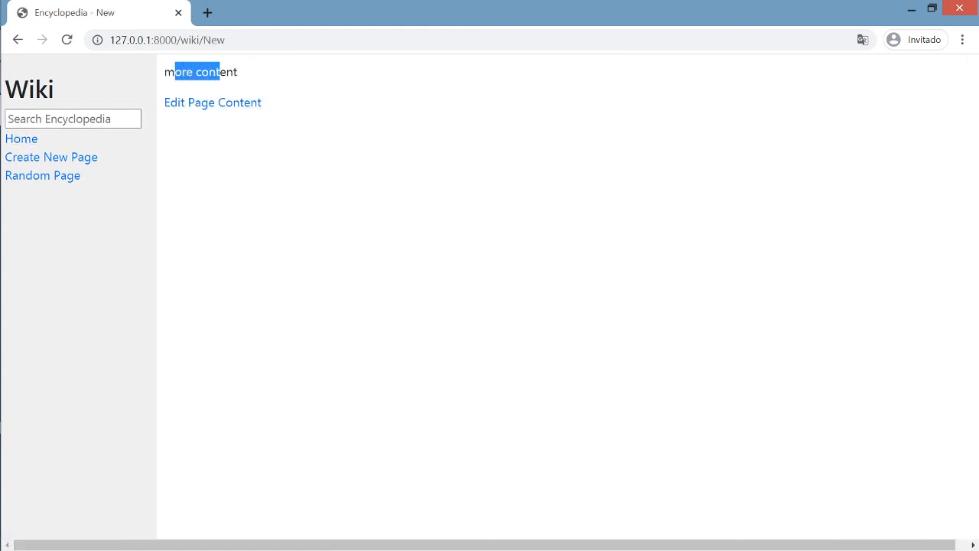
left_click(333, 93)
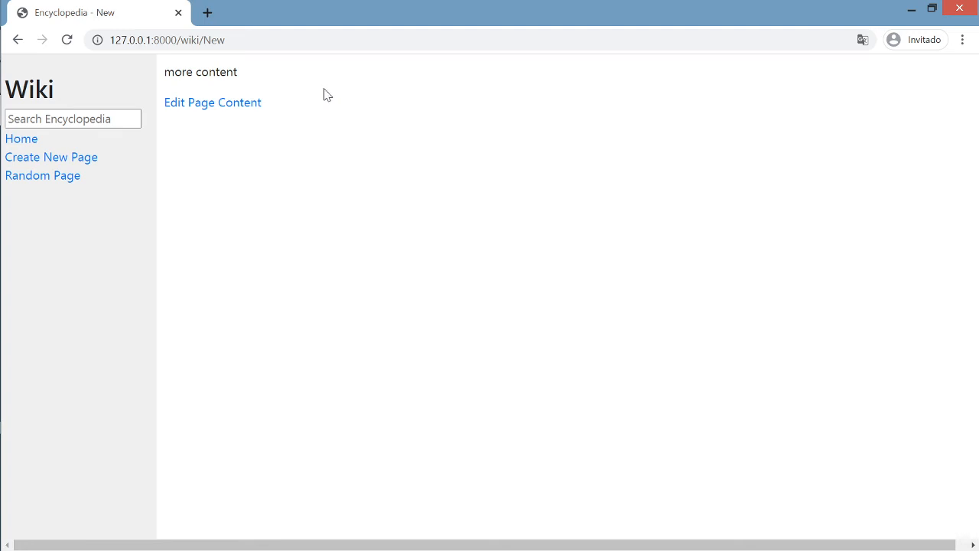
left_click(213, 101)
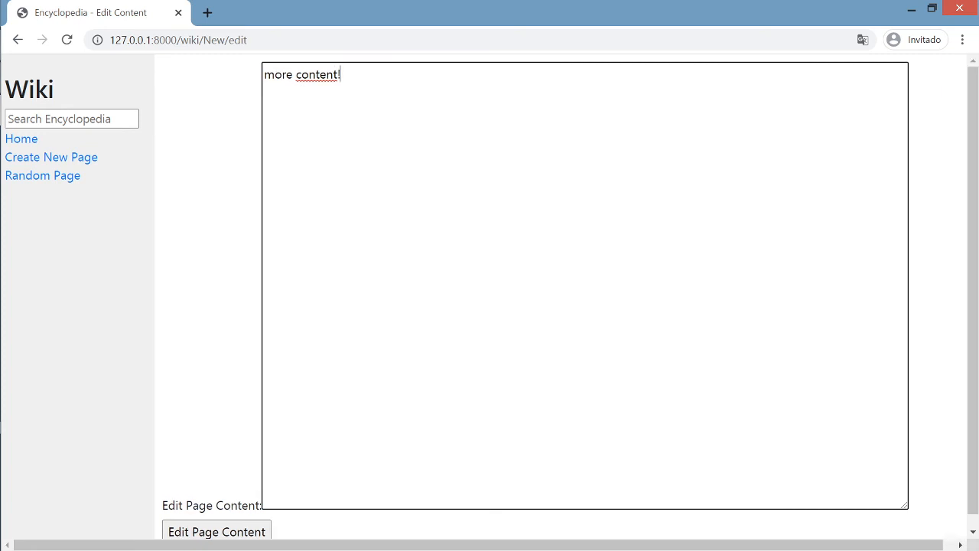
left_click(215, 531)
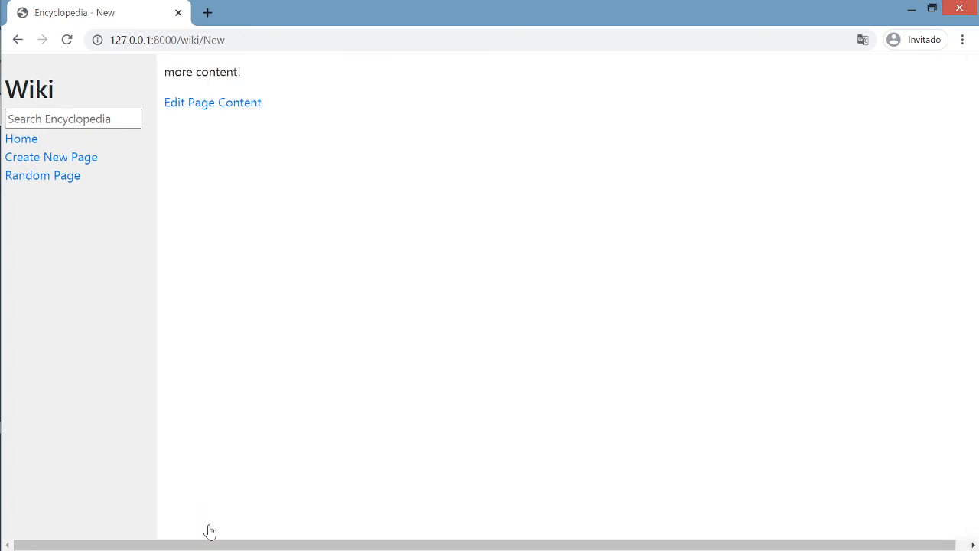
mouse_move(270, 70)
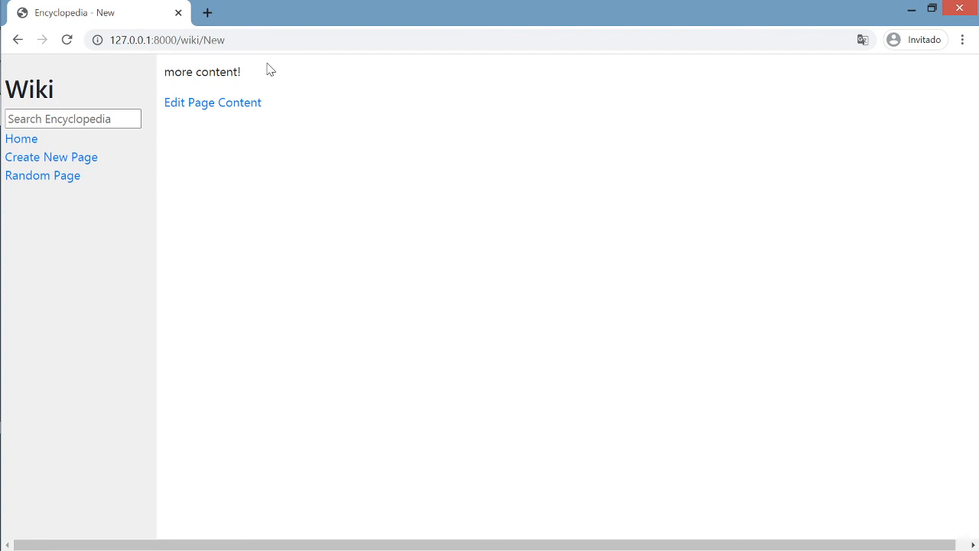
mouse_move(42, 175)
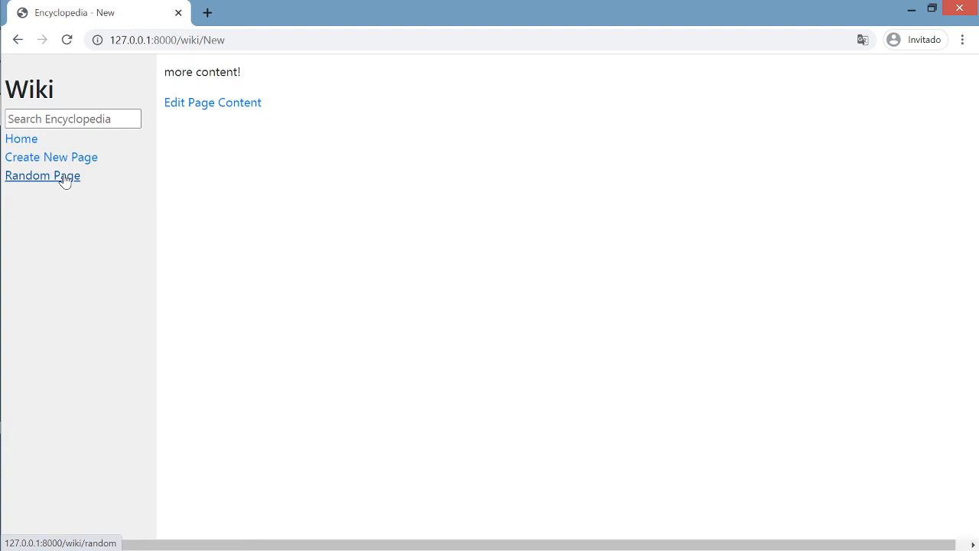
- Cycle random pages through HTML, Django and CSS, then open the Css markdown source
left_click(42, 175)
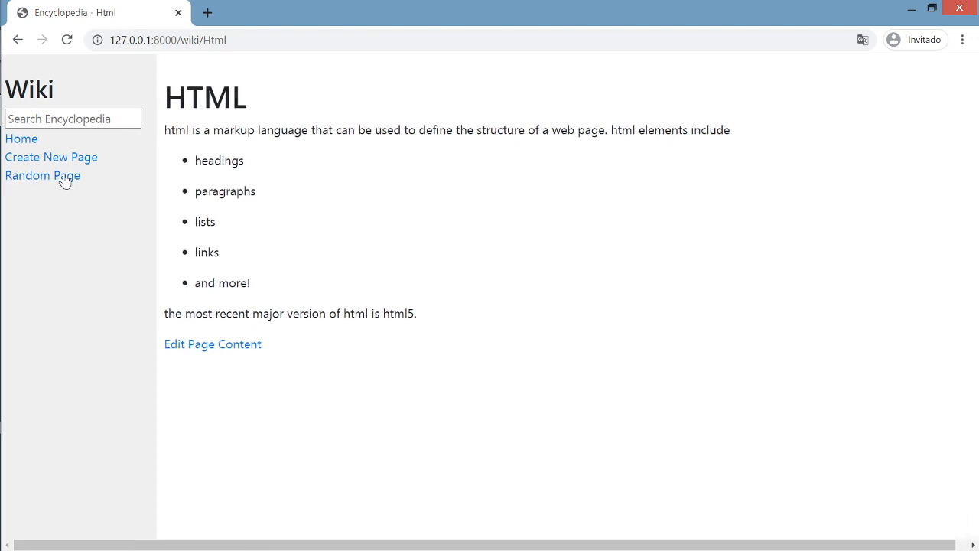
left_click(42, 175)
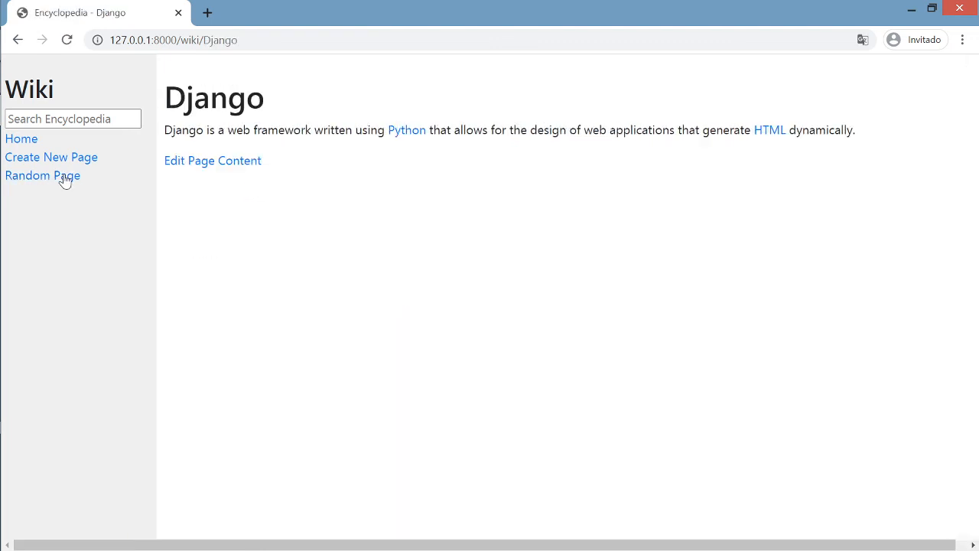
left_click(42, 175)
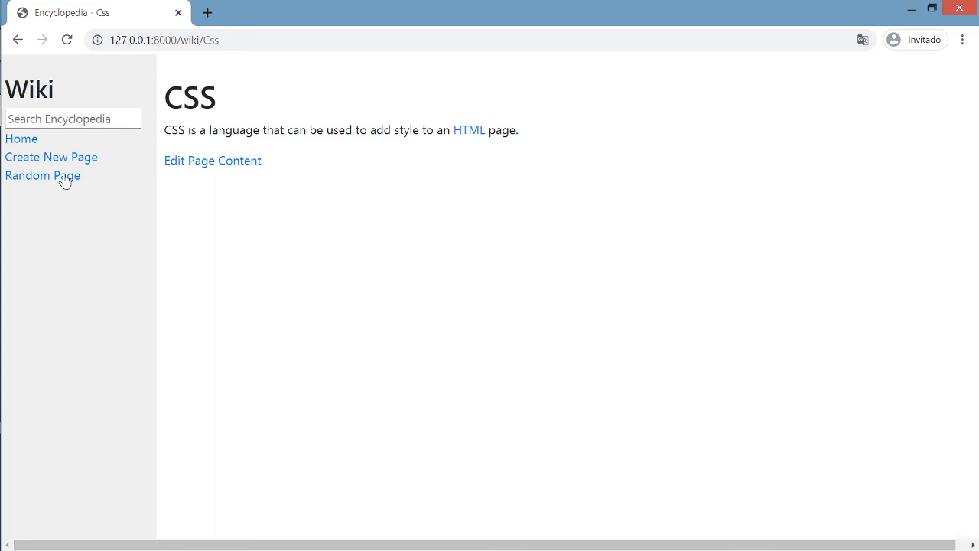
mouse_move(120, 183)
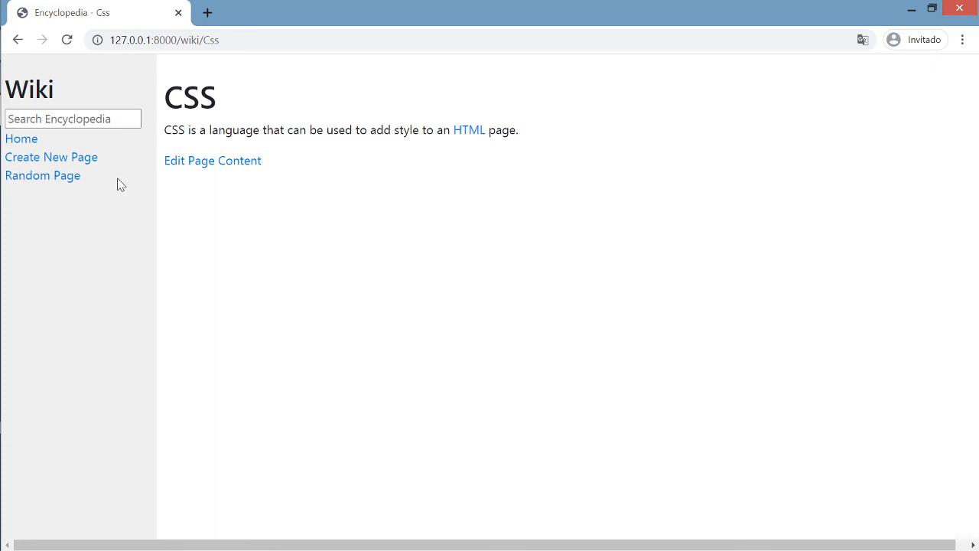
left_click(212, 160)
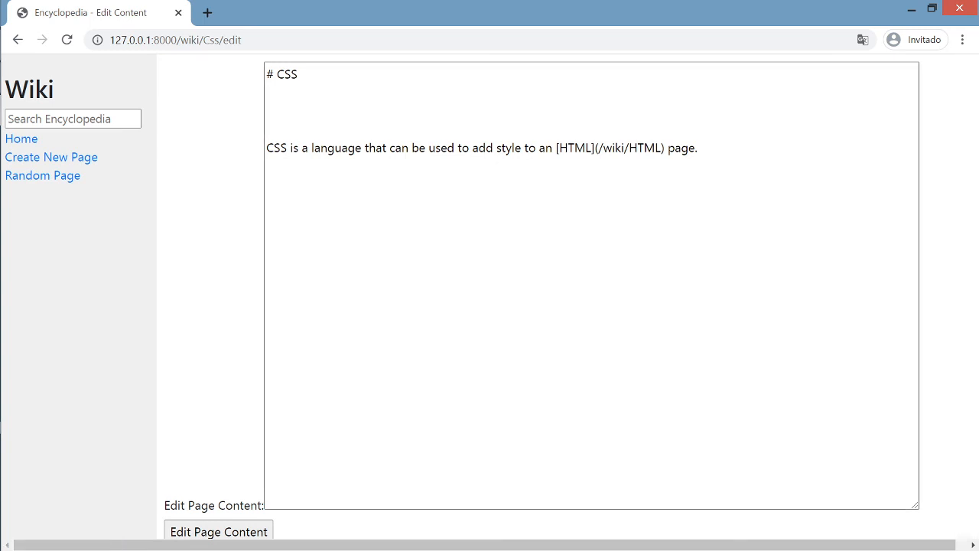